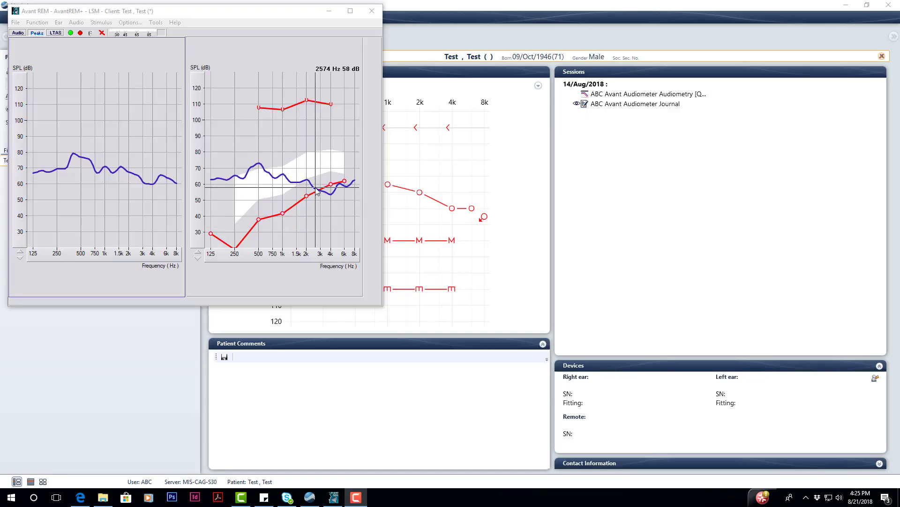
mouse_move(128, 14)
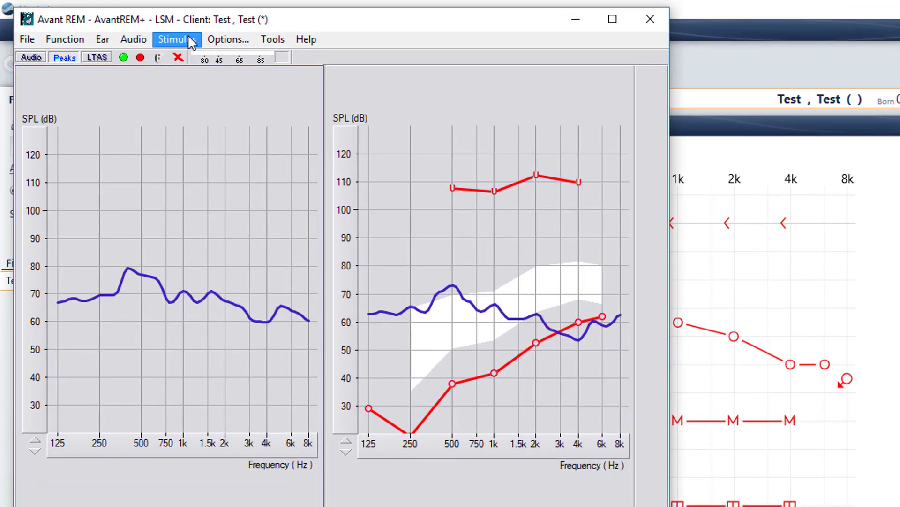
Select Microphone as the stimulus for live speech mapping
left_click(176, 40)
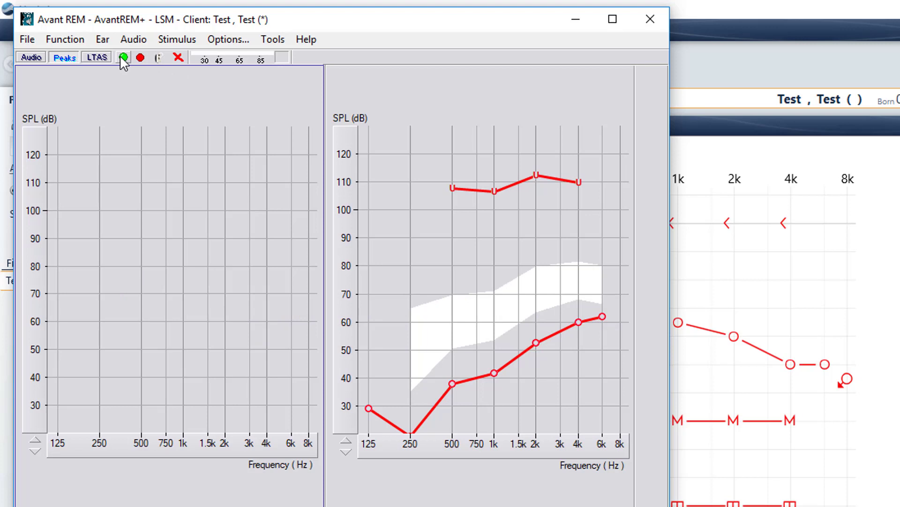
left_click(123, 57)
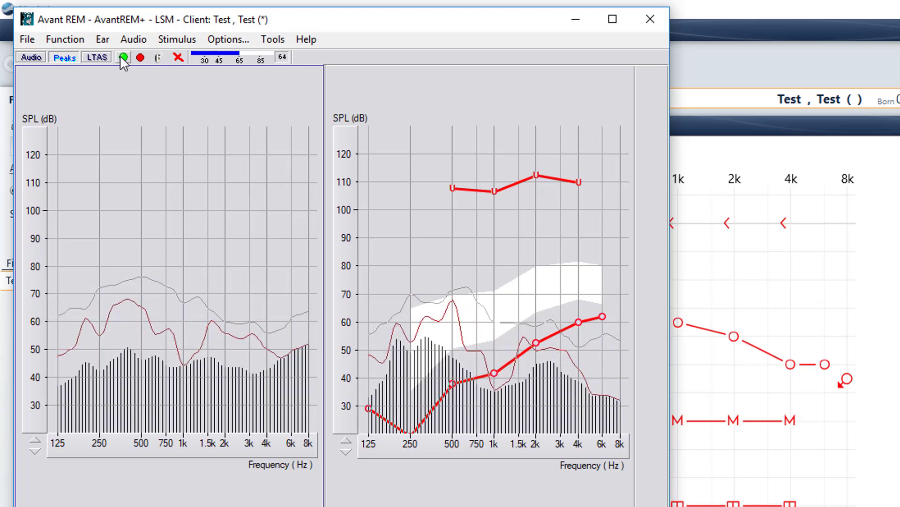
left_click(124, 57)
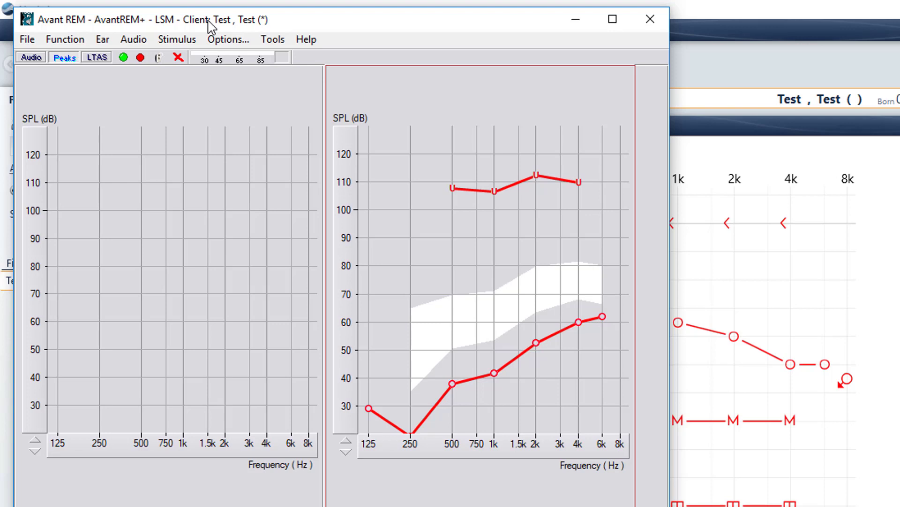
mouse_move(179, 40)
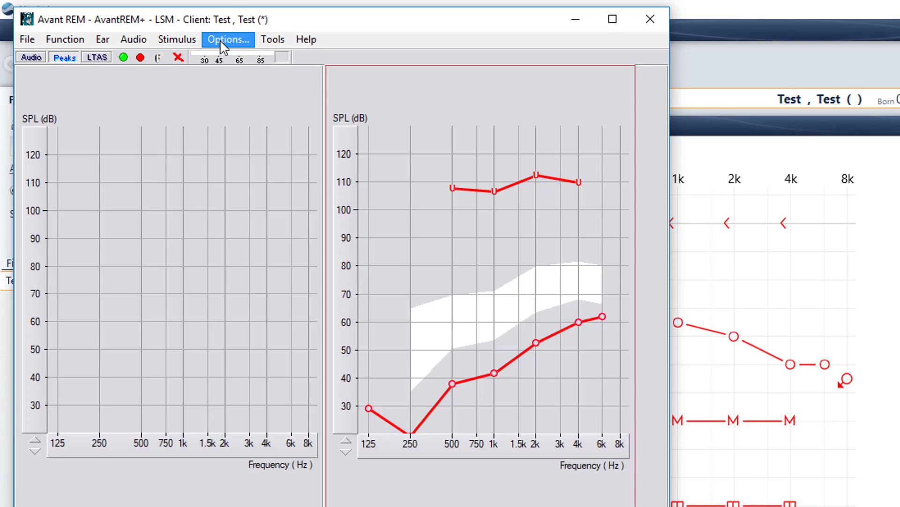
Set the Live Speech analyzer Octave Bands to 1/24 and confirm the options
left_click(227, 39)
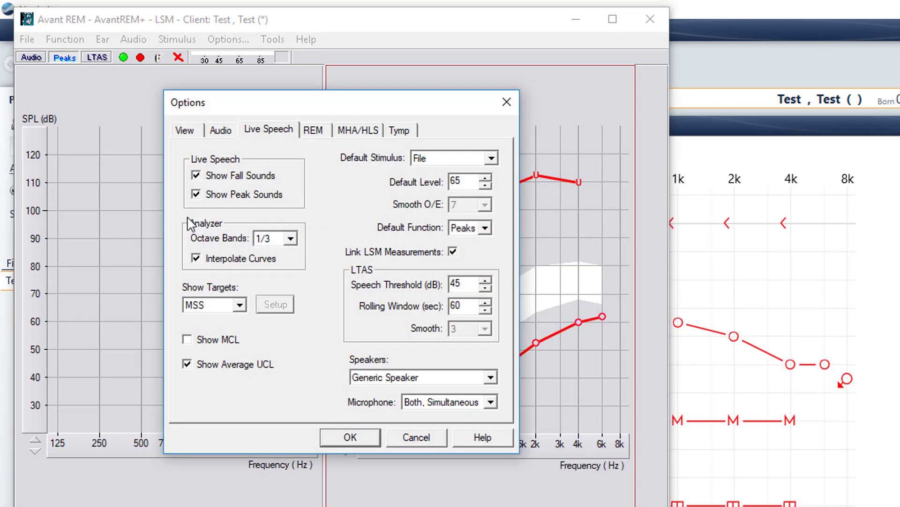
mouse_move(265, 252)
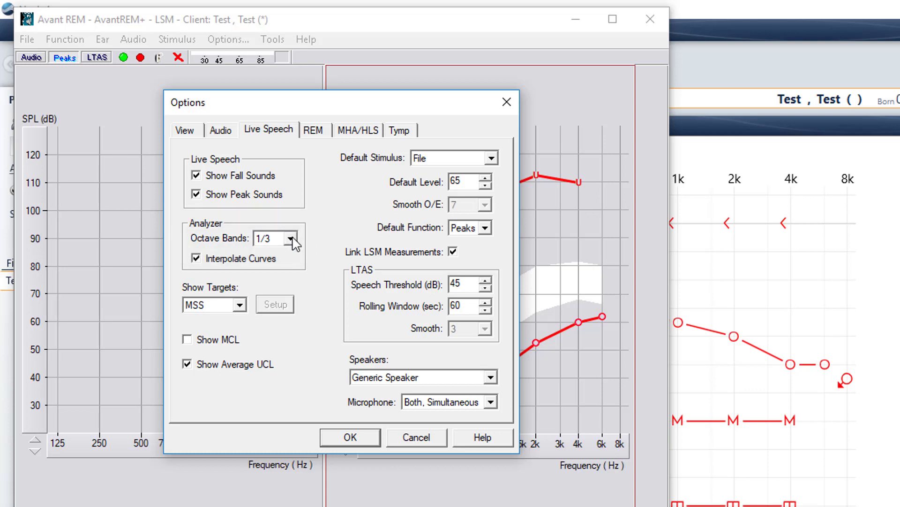
left_click(290, 237)
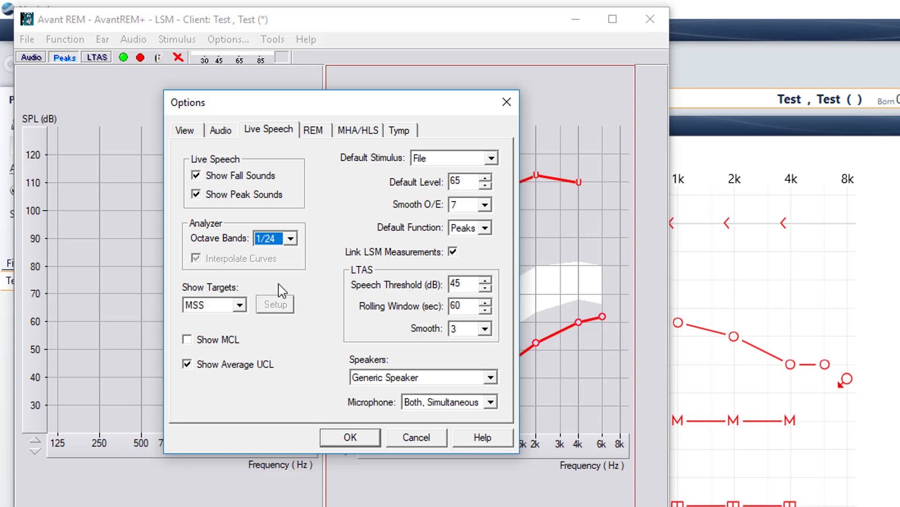
left_click(349, 437)
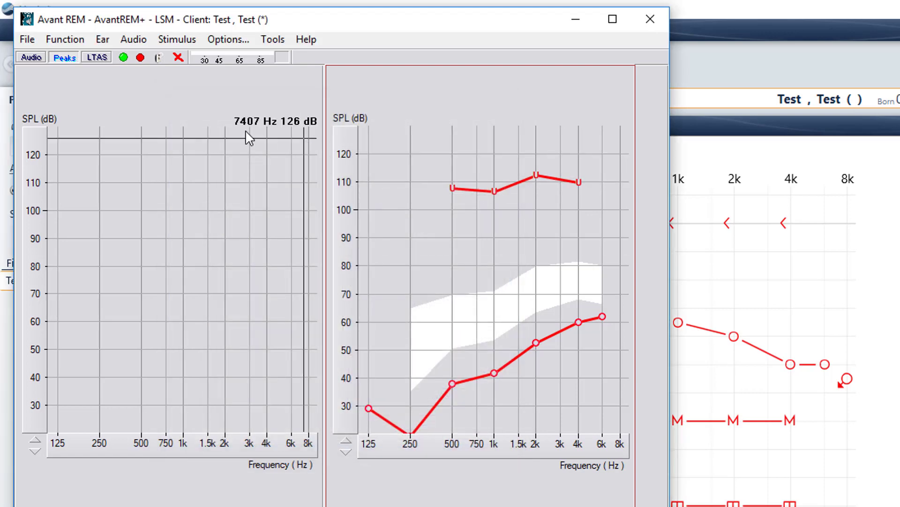
mouse_move(150, 89)
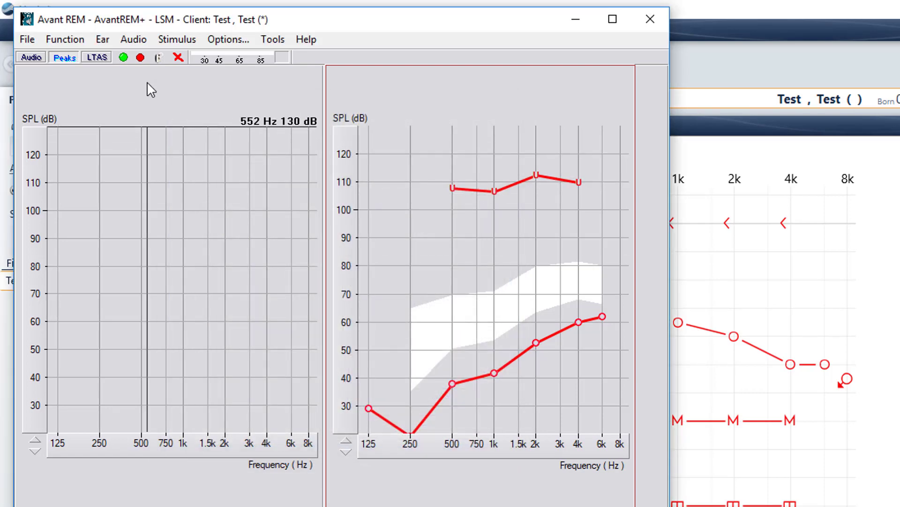
mouse_move(127, 108)
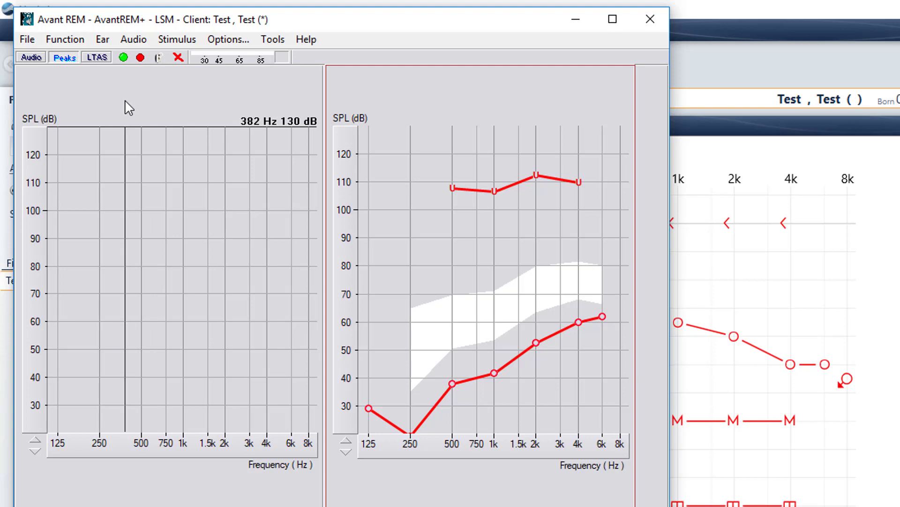
mouse_move(129, 93)
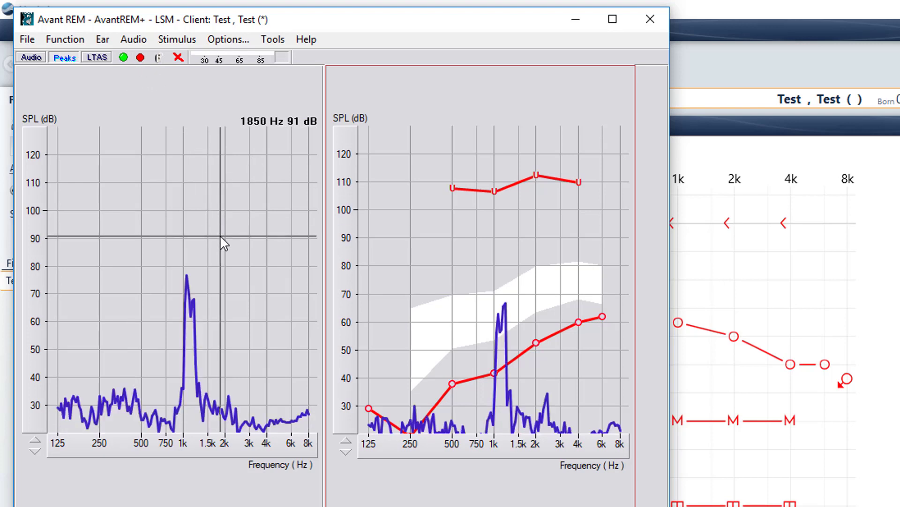
mouse_move(418, 188)
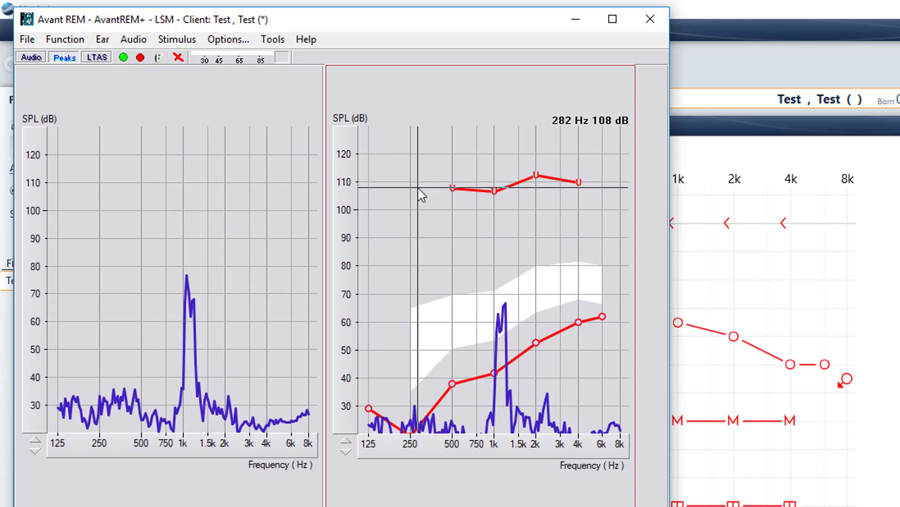
mouse_move(505, 195)
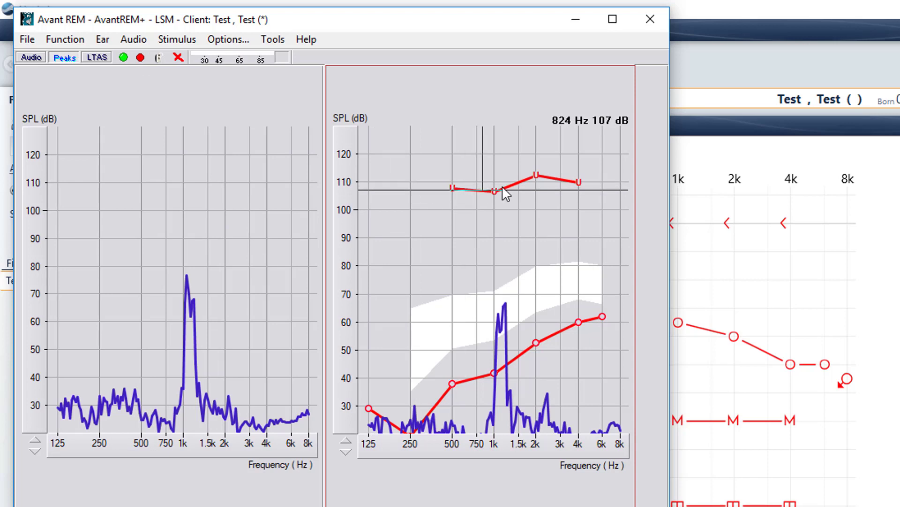
mouse_move(505, 333)
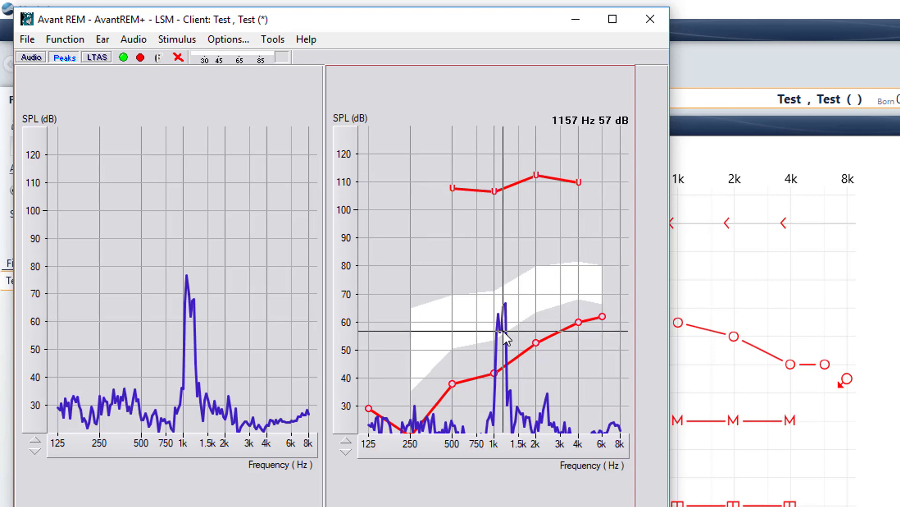
mouse_move(505, 310)
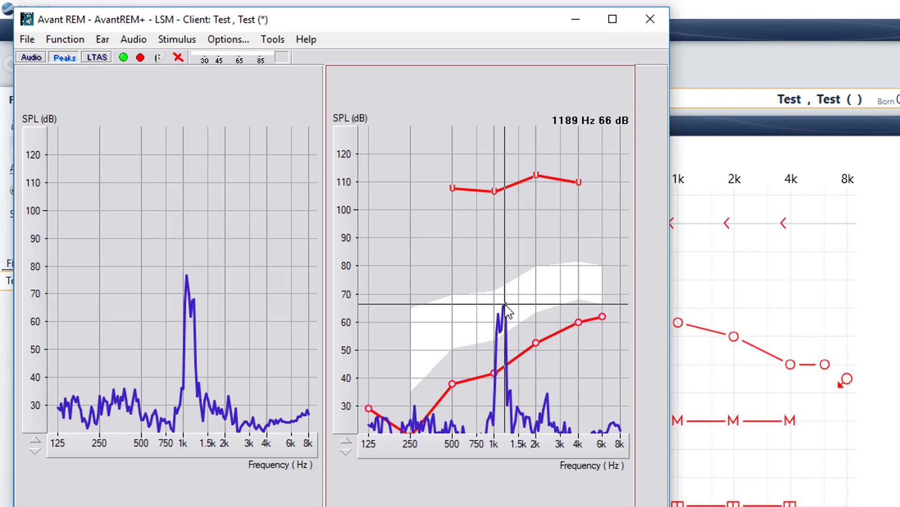
mouse_move(510, 327)
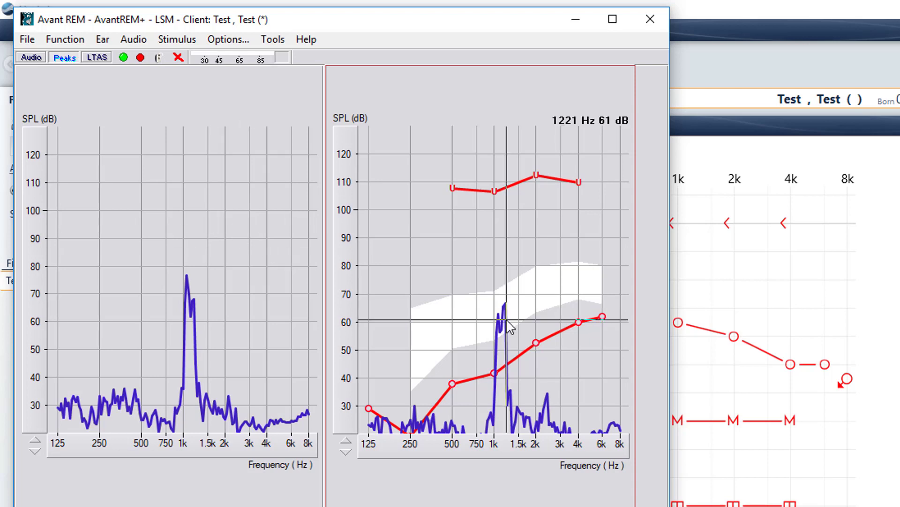
mouse_move(195, 285)
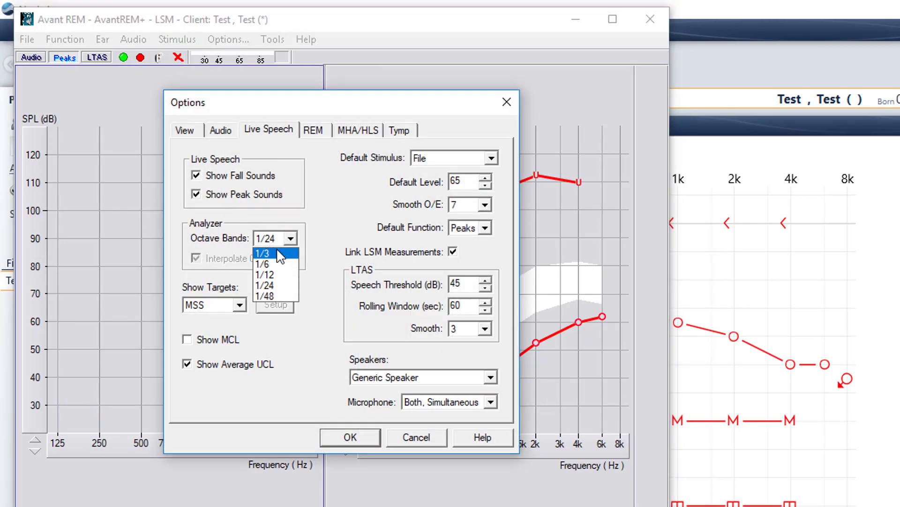
Choose 1/3 from the Octave Bands list on the Live Speech options
left_click(261, 253)
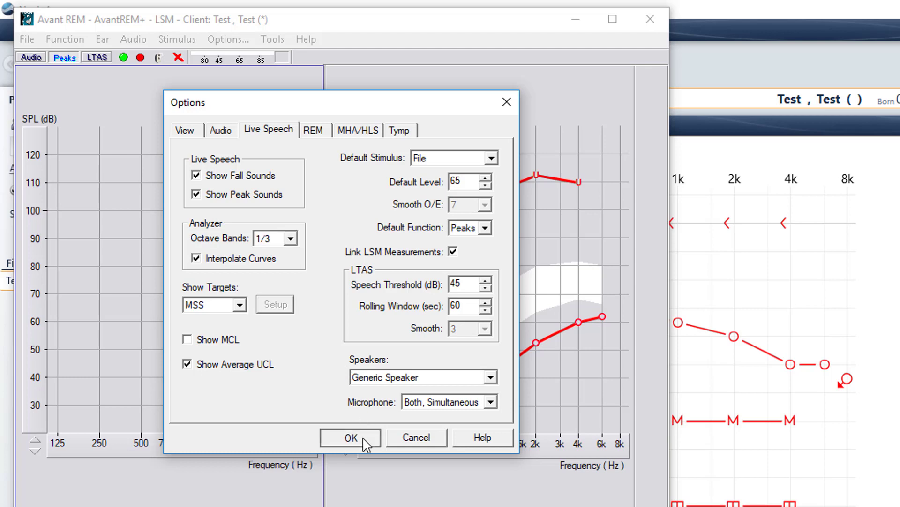